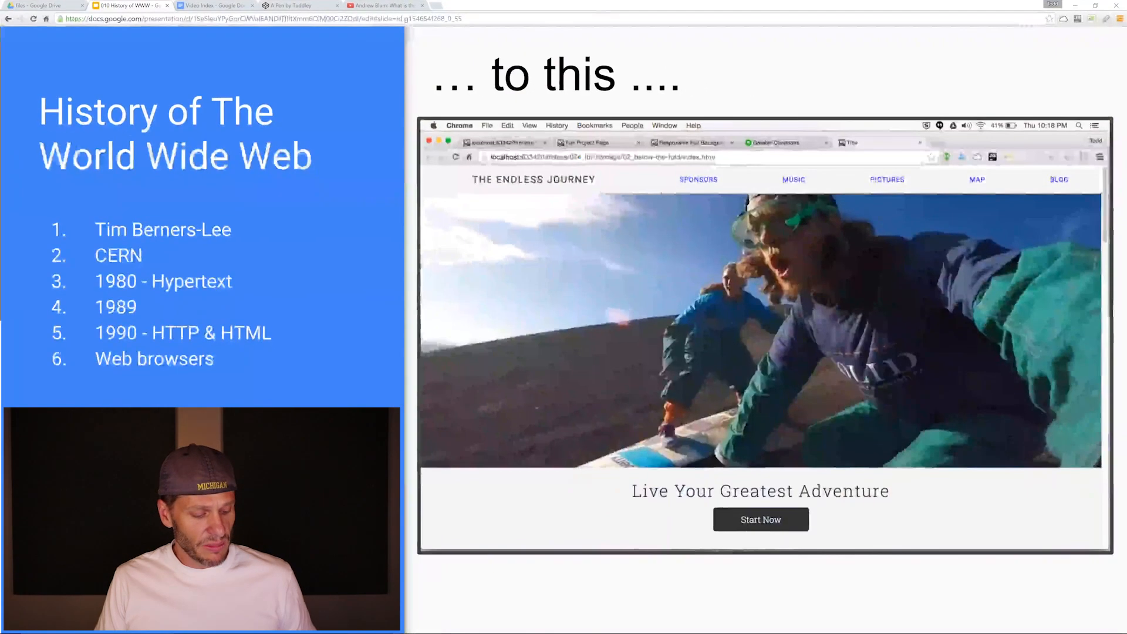
# Replace the CodePen heading line with <h1>Introduction</h1> and return to the slide deck
pyautogui.press('Escape')
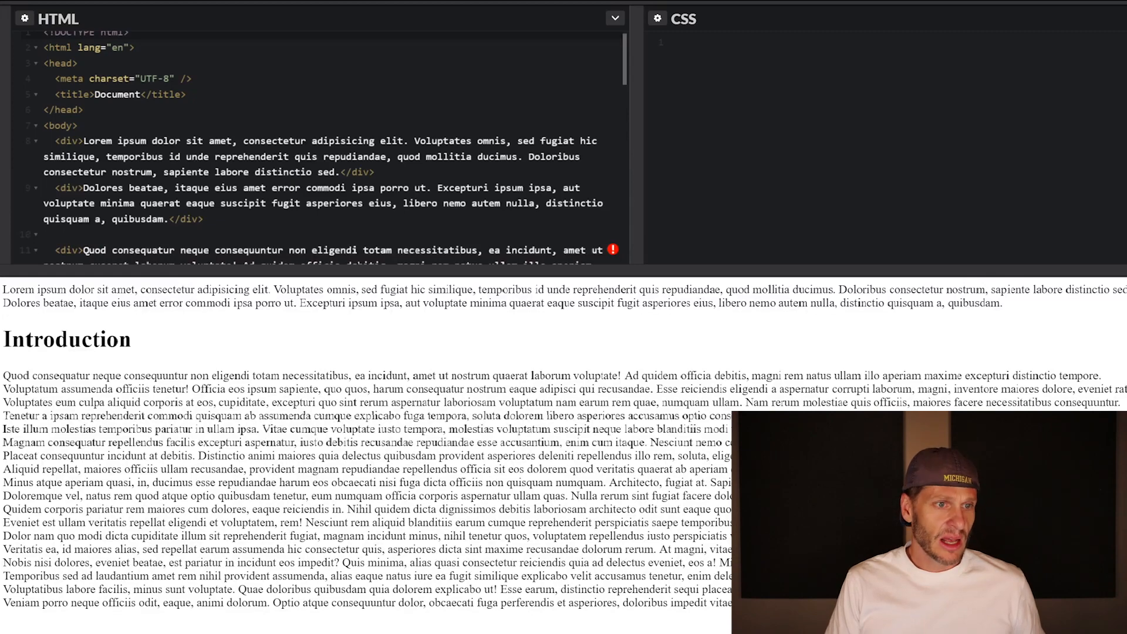
pyautogui.click(61, 234)
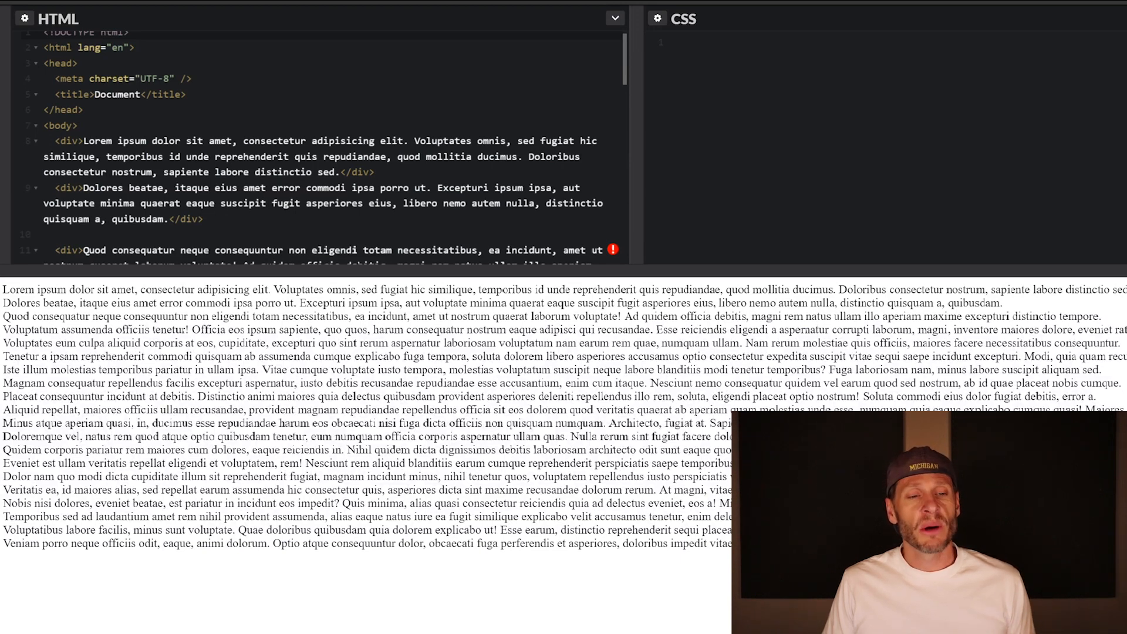
pyautogui.click(61, 234)
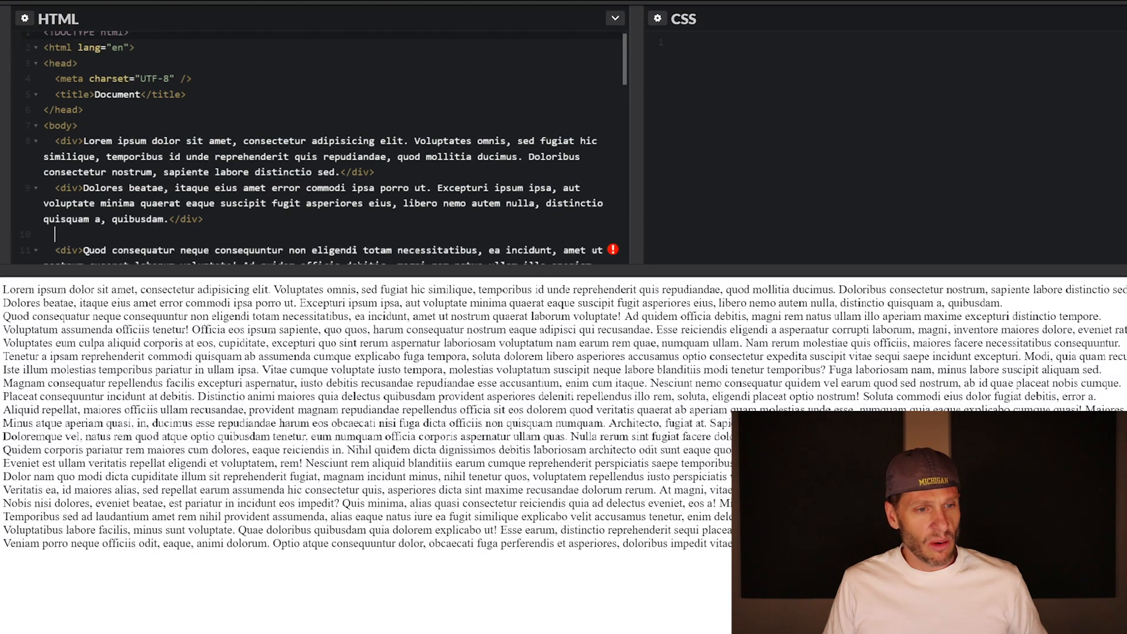
pyautogui.write('<h1>Introduction</h1>')
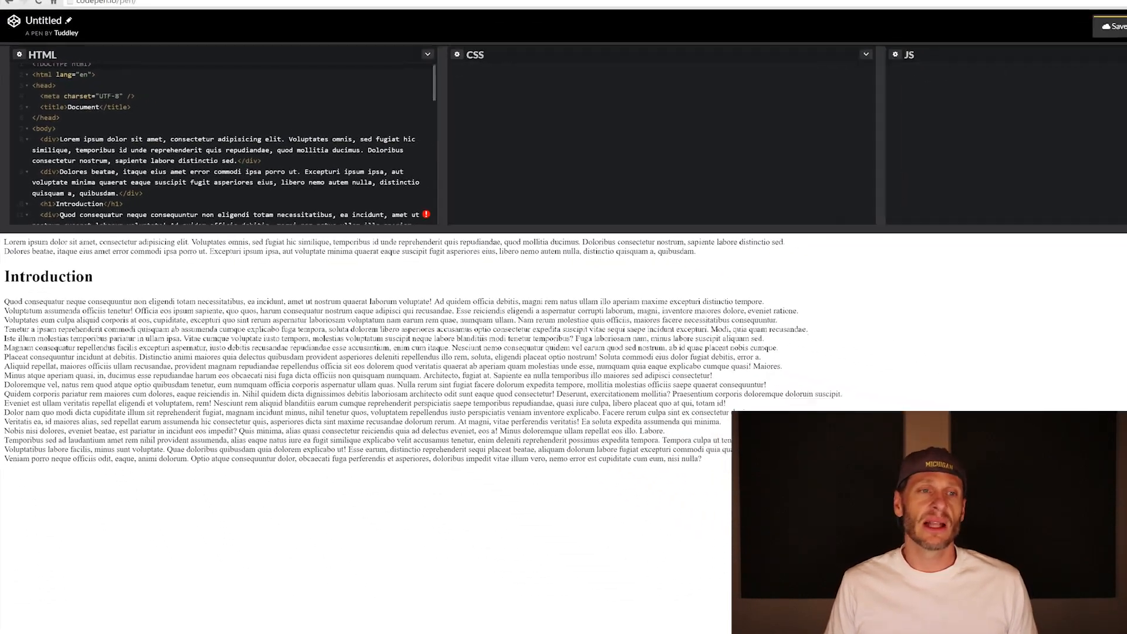
pyautogui.click(129, 6)
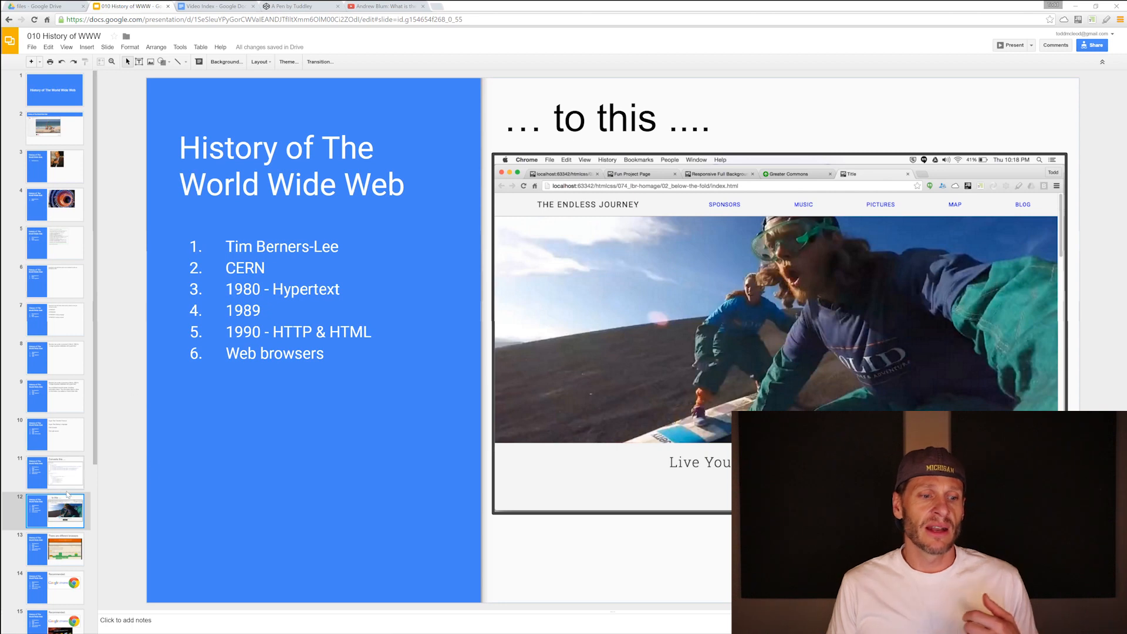
# Select some rendered CodePen preview text, then show slide 13, 'There are different browsers'
pyautogui.click(54, 471)
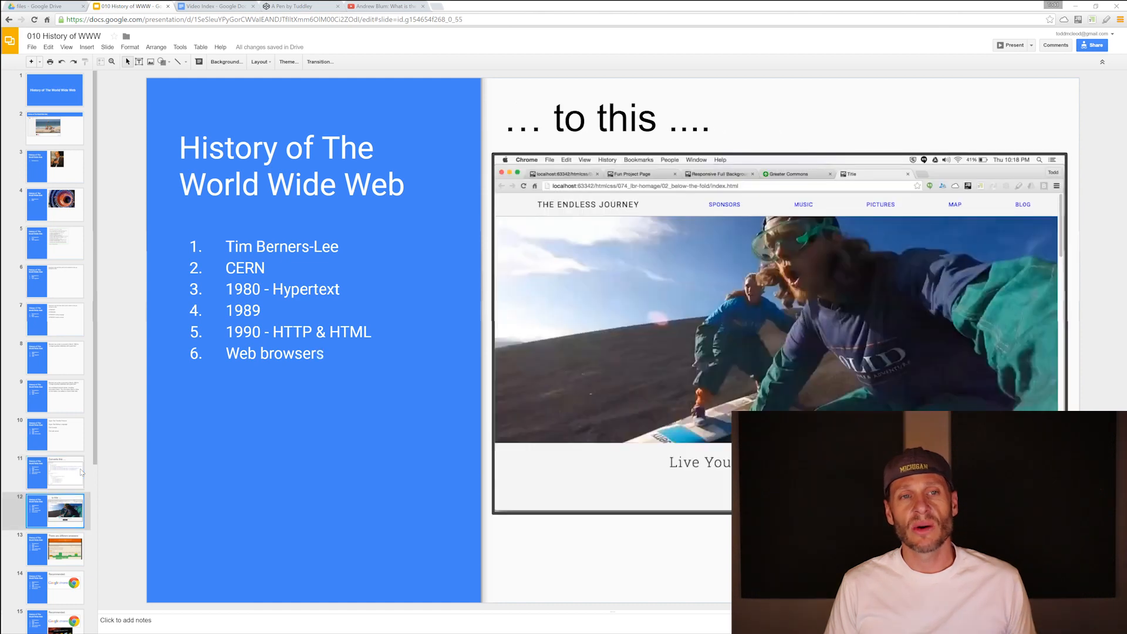
pyautogui.click(294, 6)
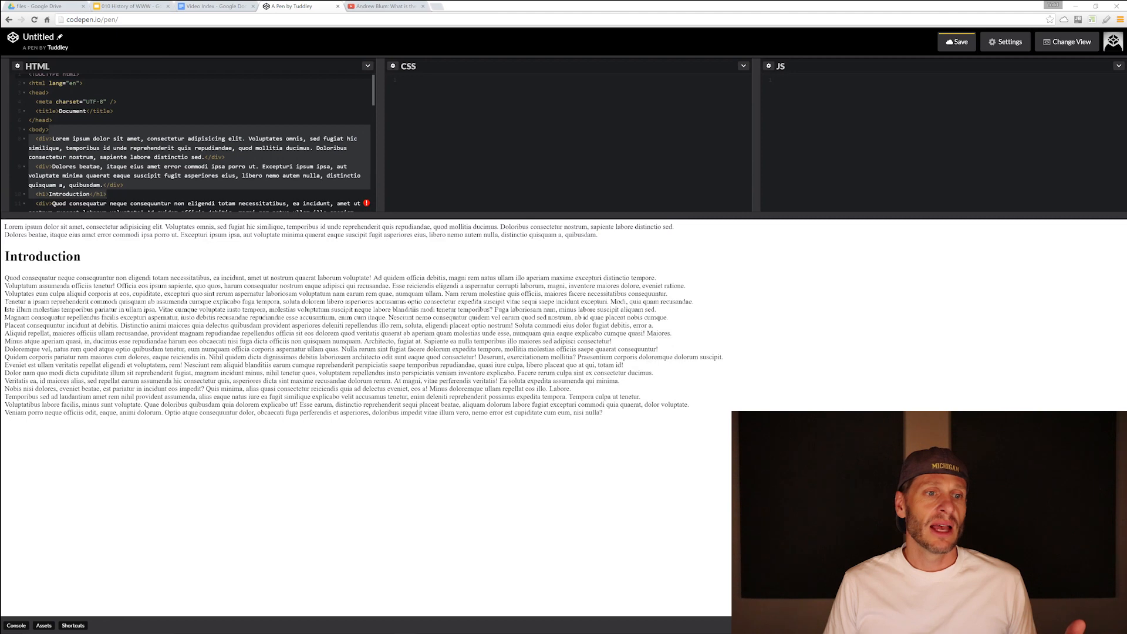
pyautogui.moveTo(41, 235); pyautogui.dragTo(108, 318)
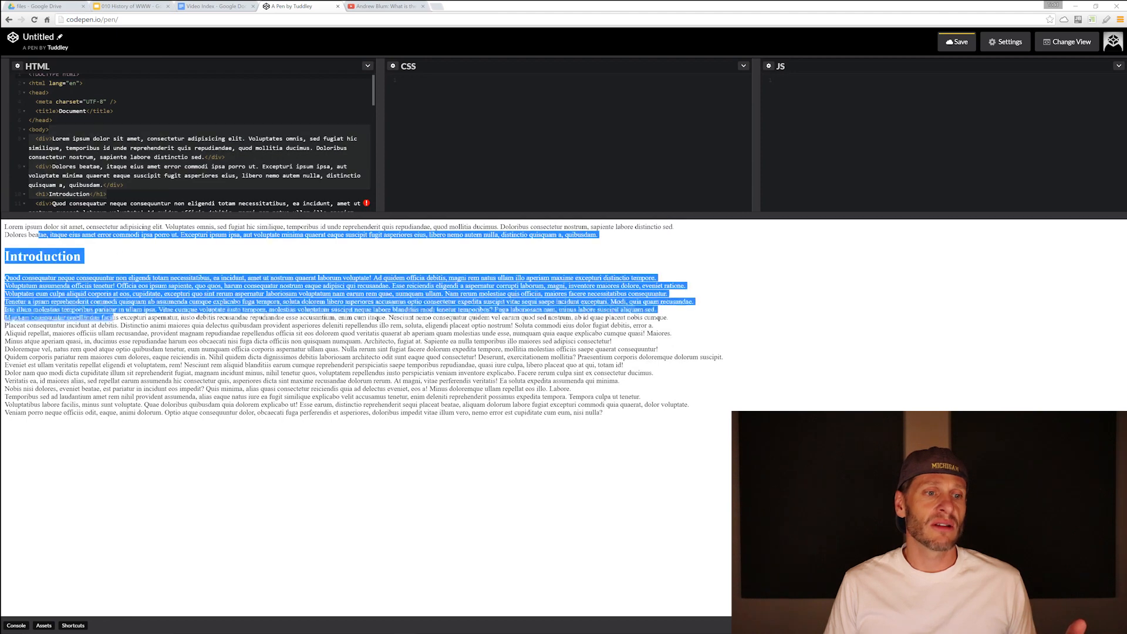
pyautogui.click(133, 6)
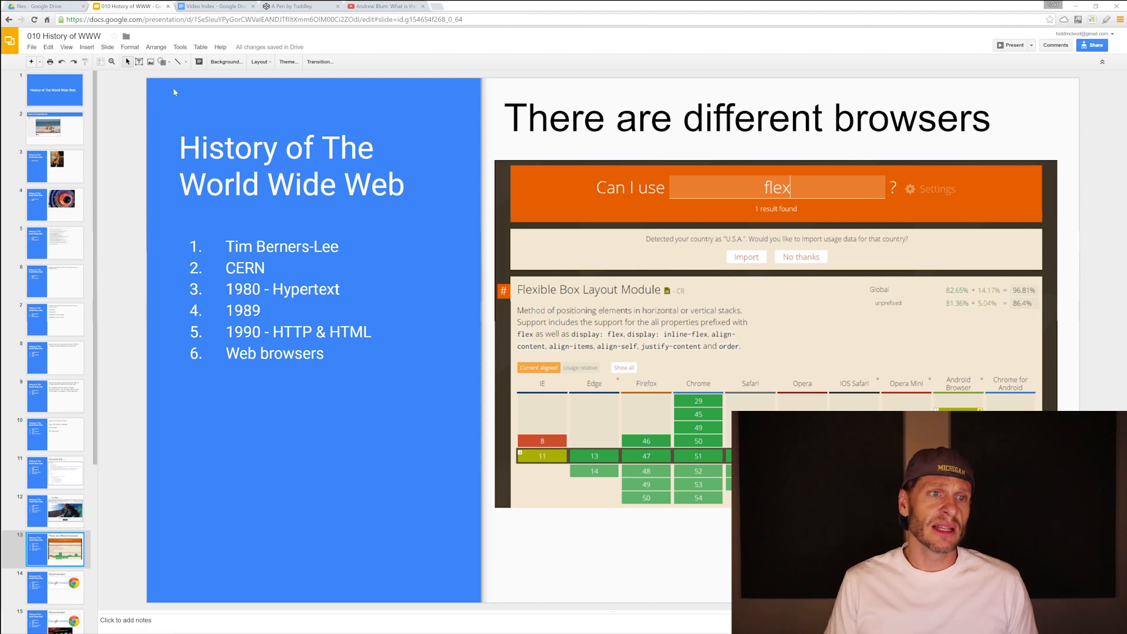
pyautogui.click(1014, 45)
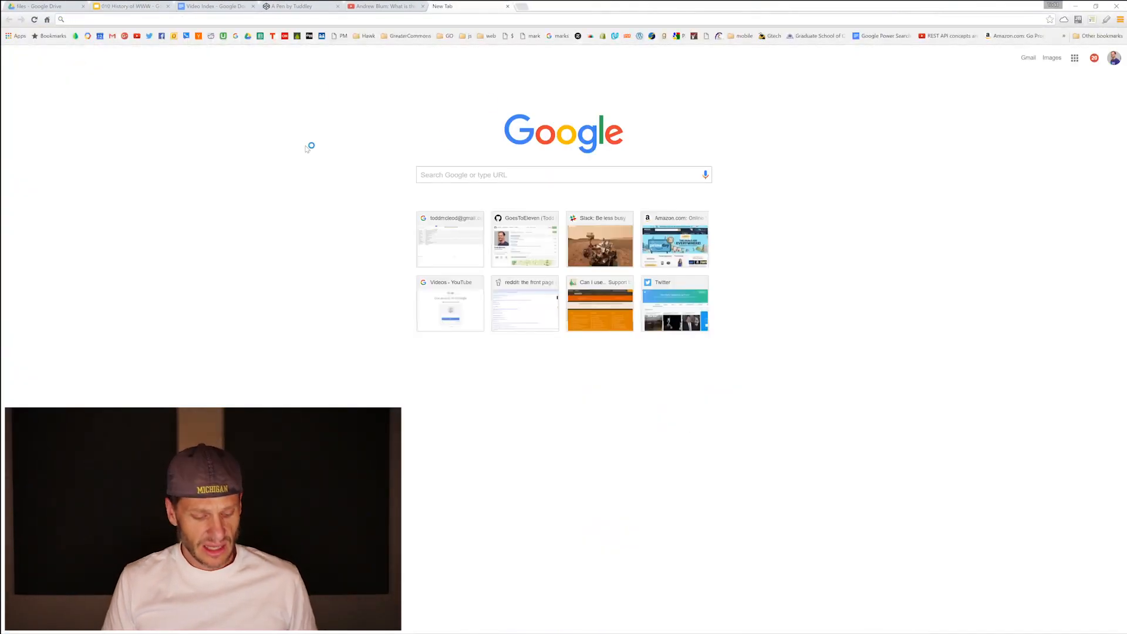
# Inspect the Google logo and select the <!DOCTYPE html> line in the Elements panel
pyautogui.rightClick(563, 132)
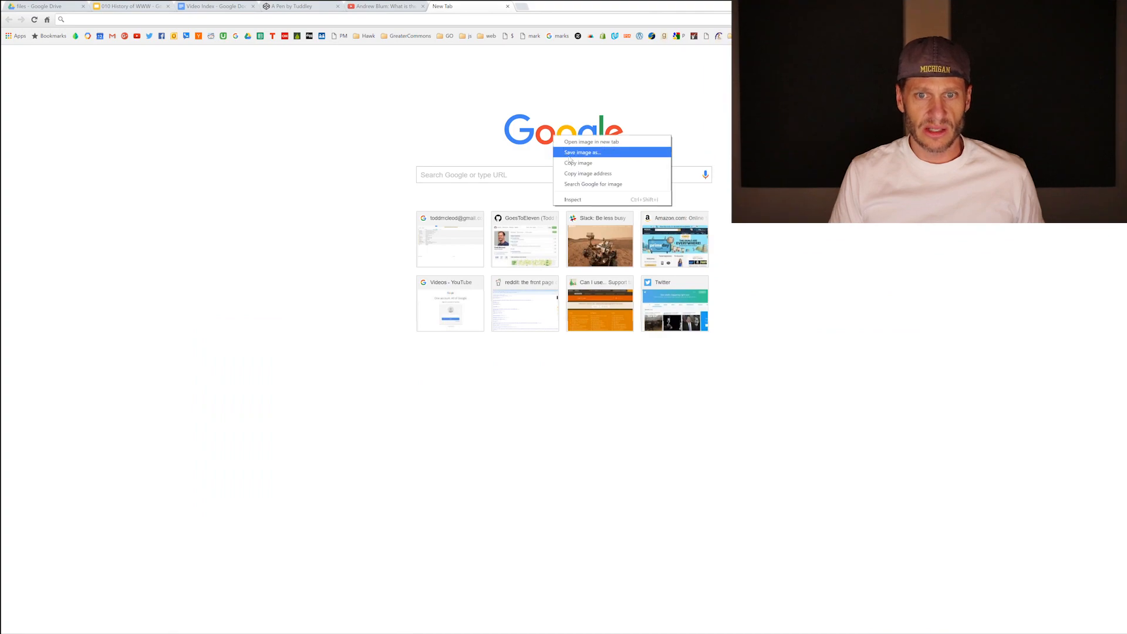
pyautogui.click(573, 199)
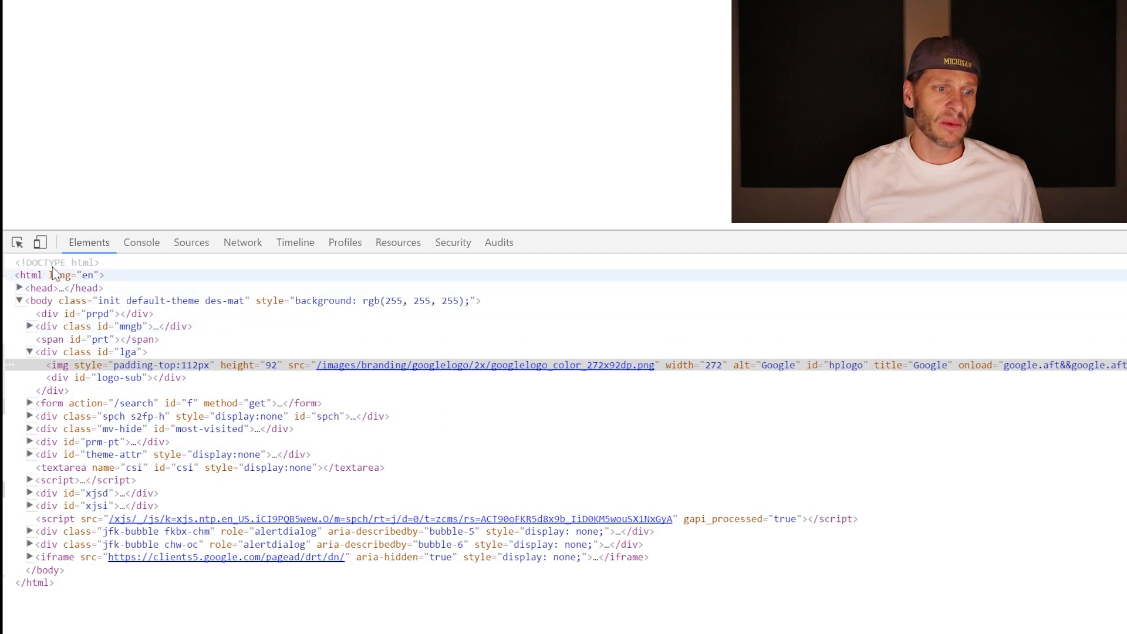
pyautogui.click(50, 262)
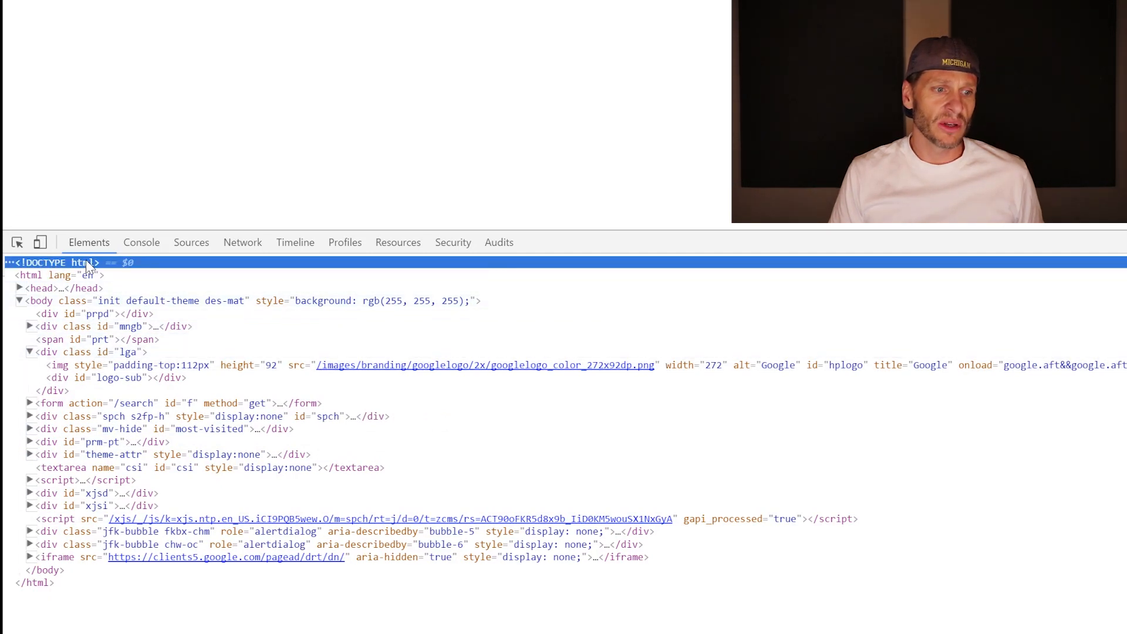